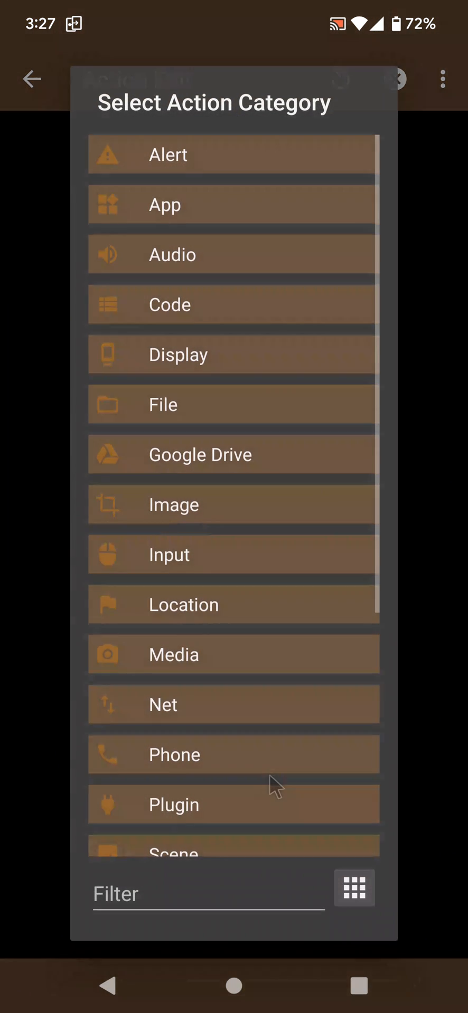
- Filter actions by 'pars', add Parse/Format DateTime, and scroll down to the Time Zone field
{"action": "type", "text": "pars"}
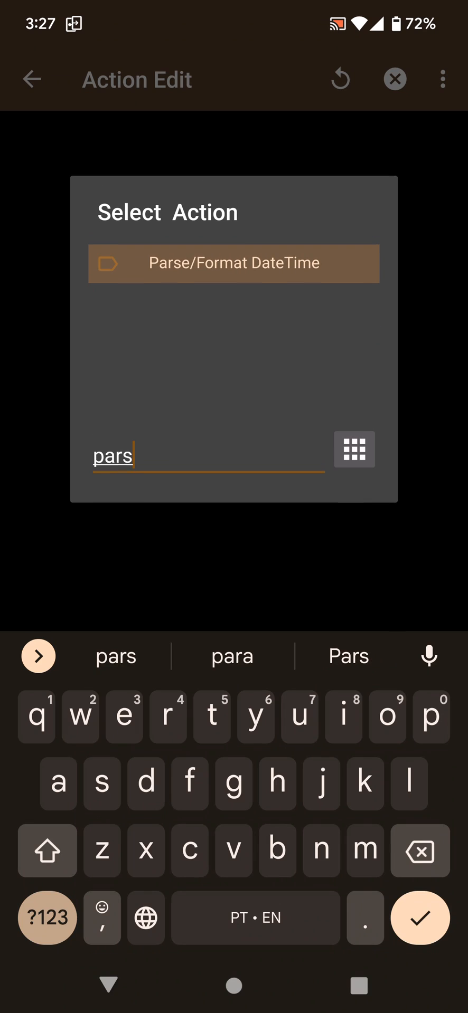
{"action": "left_click", "coordinate": [233, 263]}
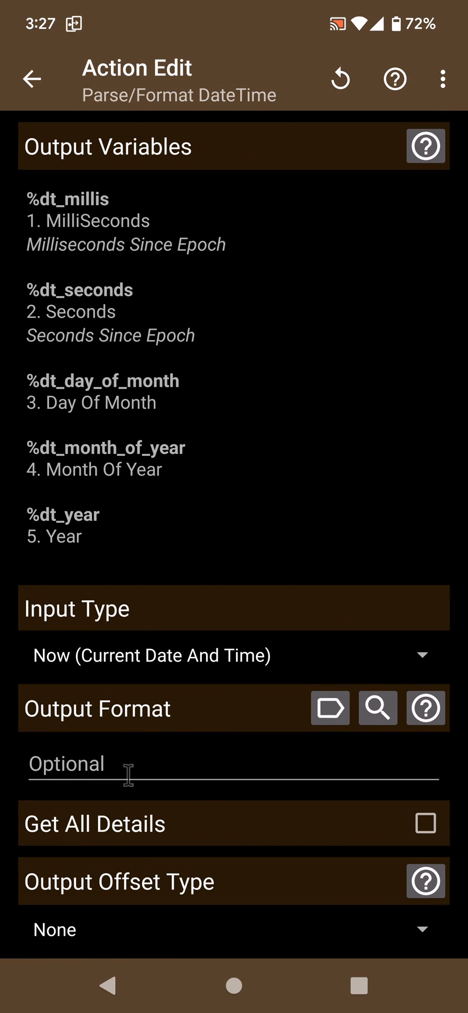
{"action": "scroll", "scroll_direction": "down", "scroll_amount": 3}
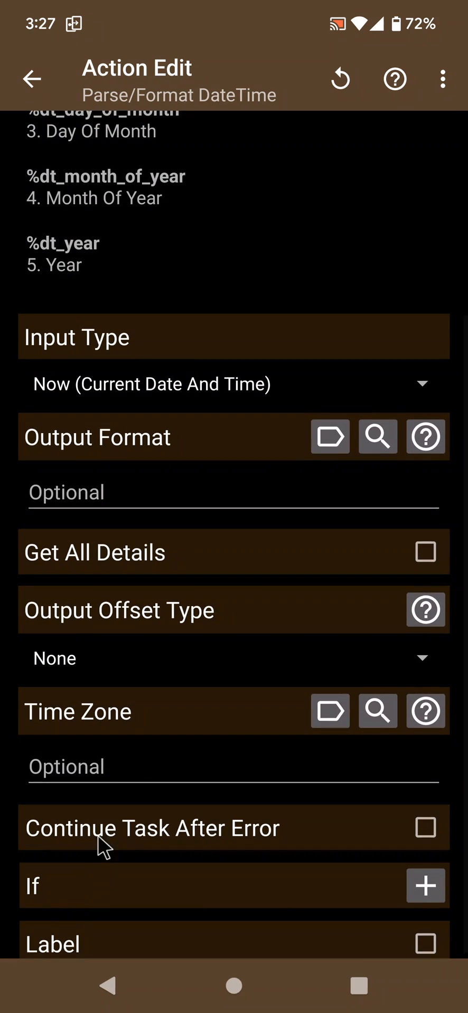
- Set the action's time zone to America/New_York by filtering the zone list with 'ey'
{"action": "left_click", "coordinate": [377, 711]}
{"action": "type", "text": "n"}
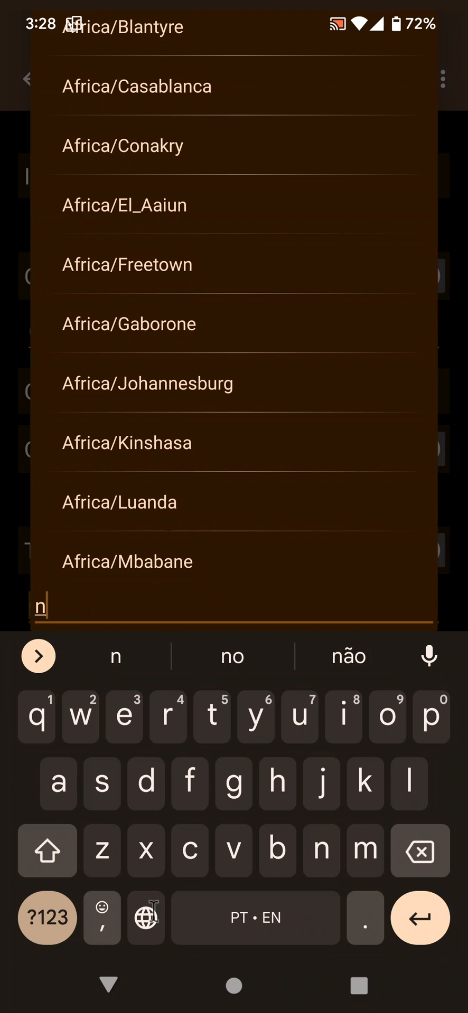
{"action": "type", "text": "ey"}
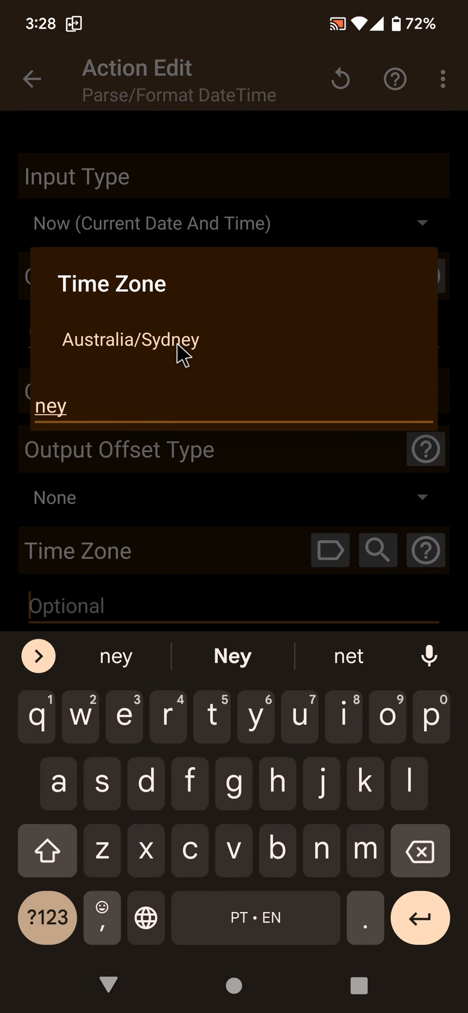
{"action": "left_click", "coordinate": [130, 340]}
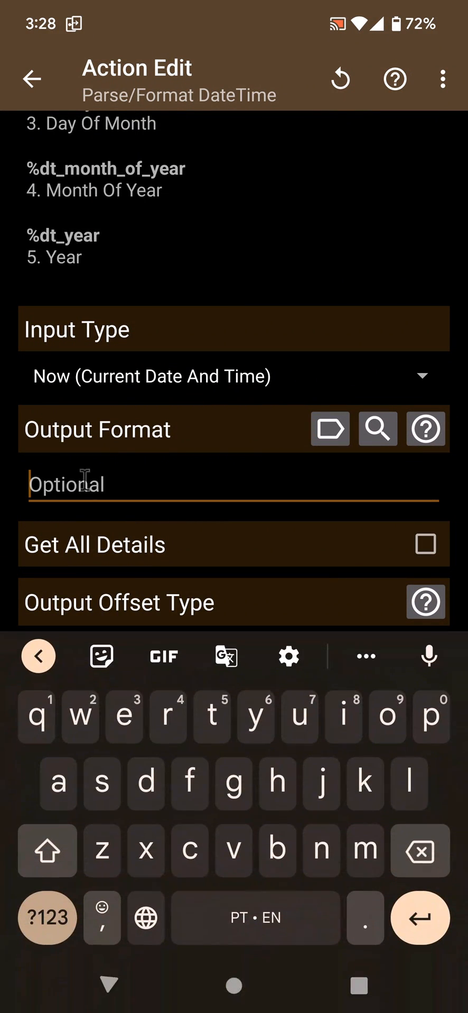
- Set the output format to HH:mm and save the action into the Test task
{"action": "type", "text": "HH"}
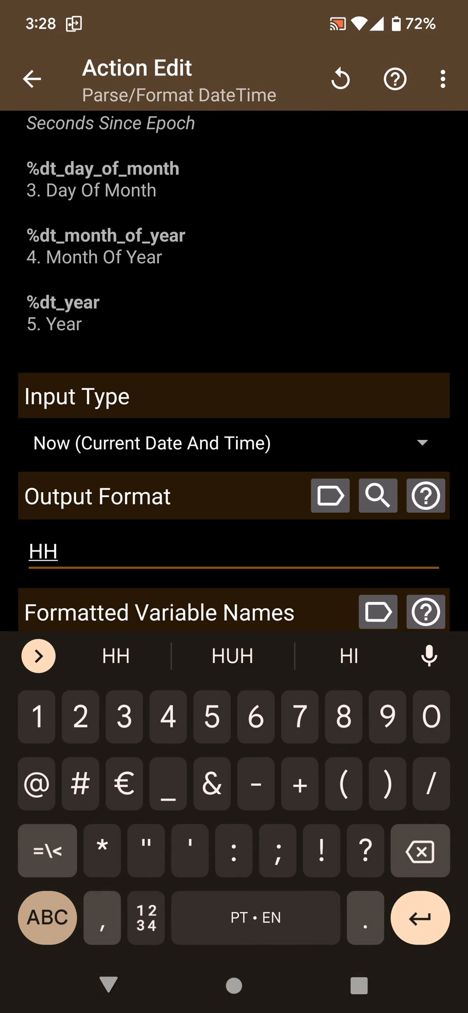
{"action": "type", "text": ":"}
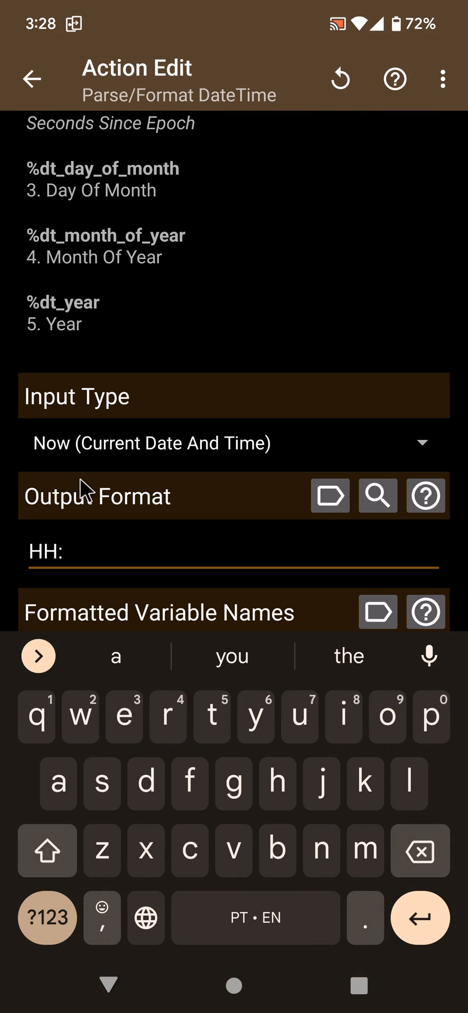
{"action": "type", "text": "n"}
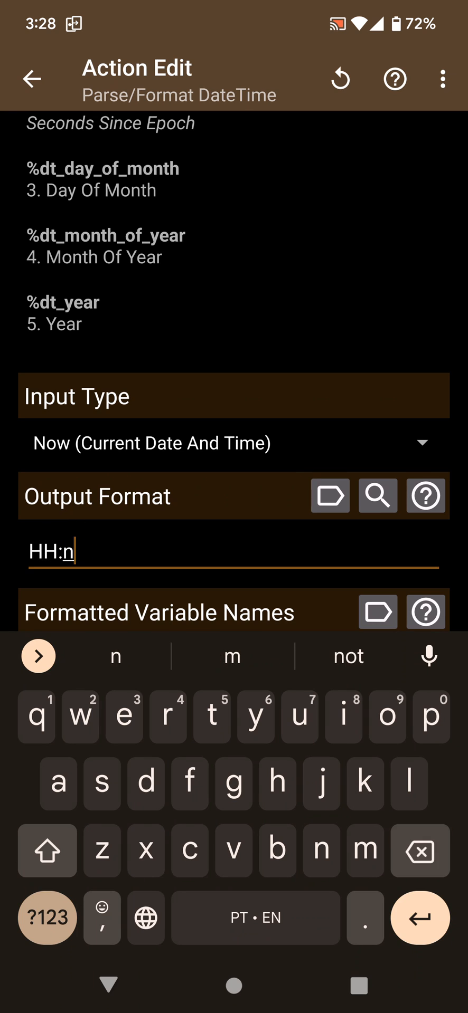
{"action": "left_click", "coordinate": [30, 79]}
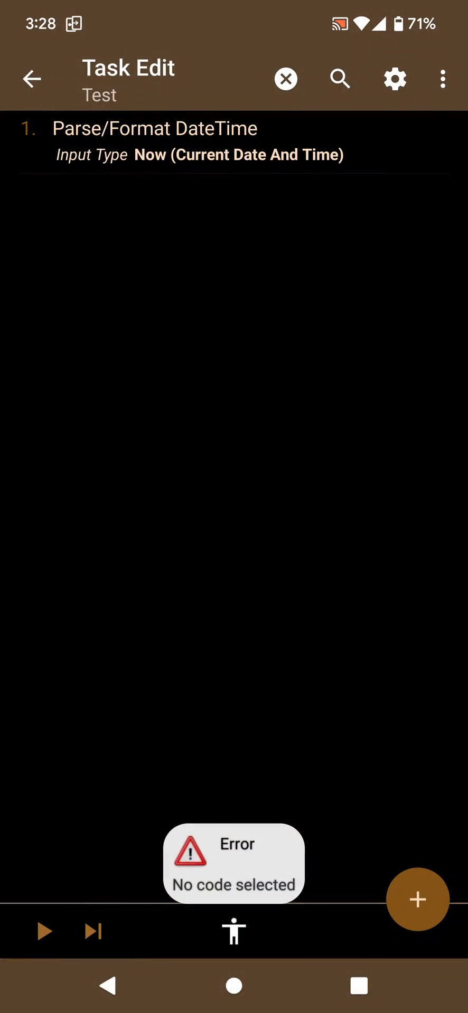
- Add a Flash action showing %formatted as the second step, then run the Test task
{"action": "left_click", "coordinate": [416, 899]}
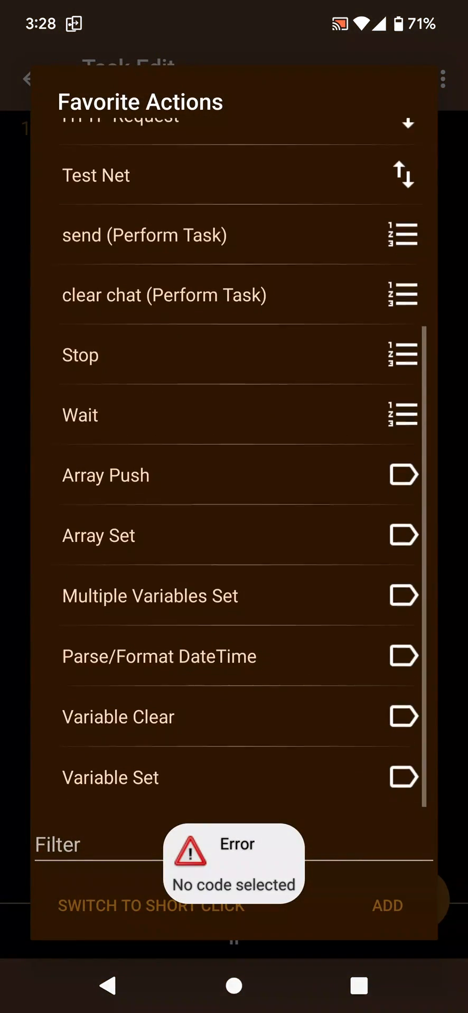
{"action": "scroll", "scroll_direction": "down", "scroll_amount": 3}
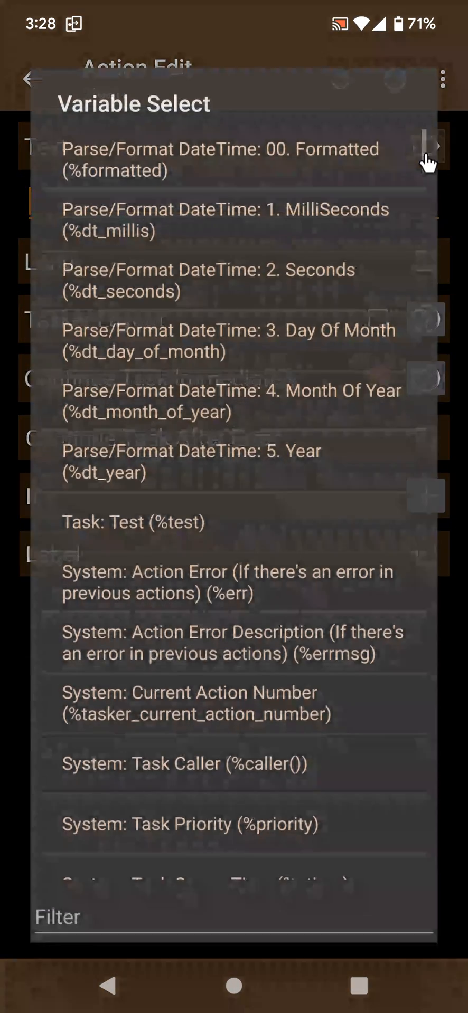
{"action": "left_click", "coordinate": [224, 159]}
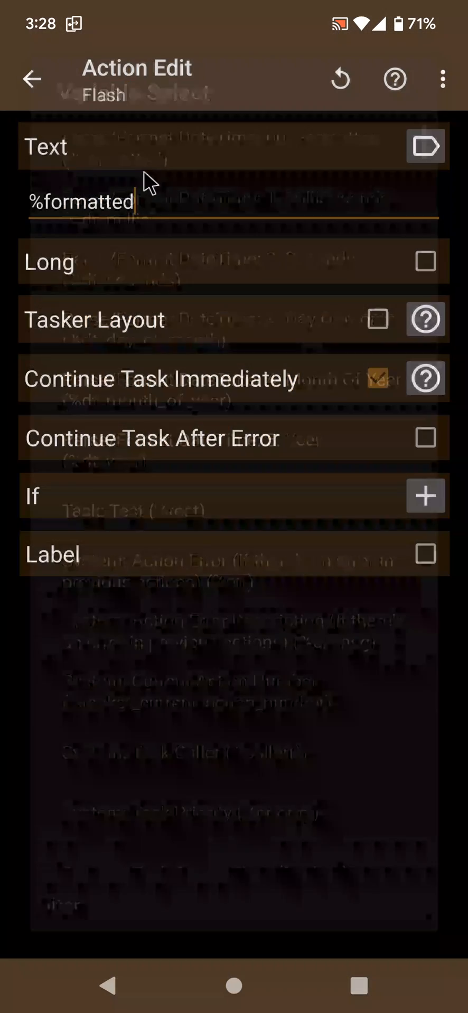
{"action": "left_click", "coordinate": [31, 78]}
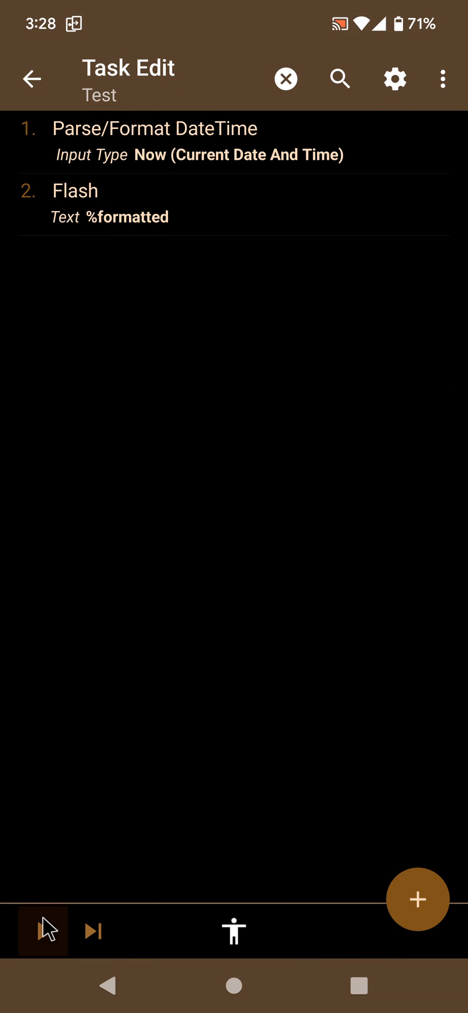
{"action": "left_click", "coordinate": [42, 931]}
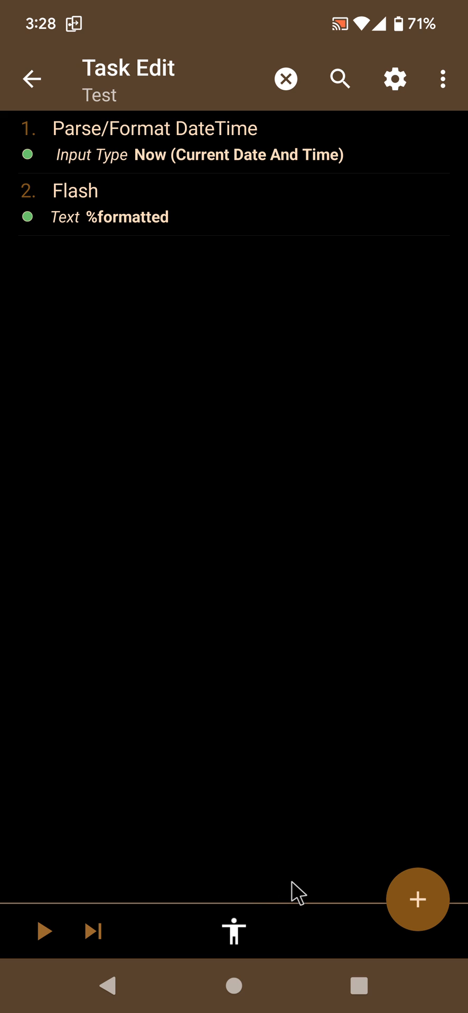
{"action": "mouse_move", "coordinate": [160, 261]}
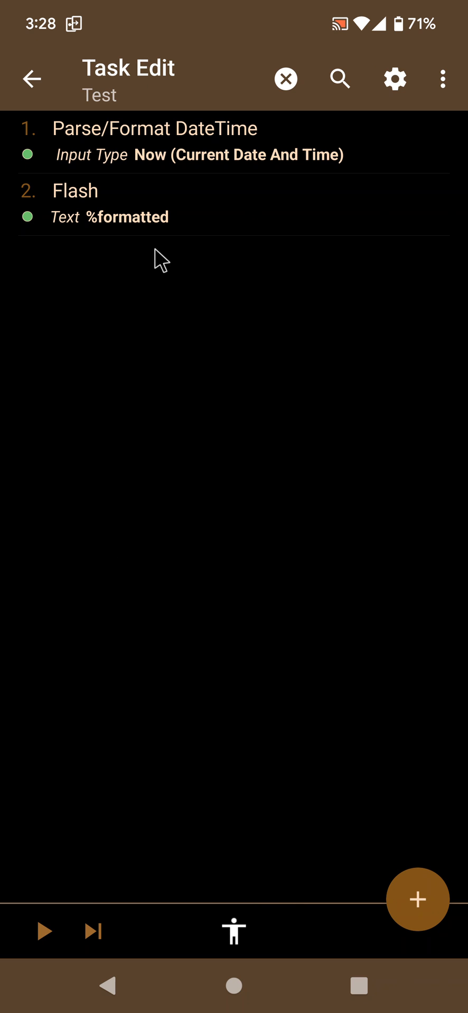
- Review action 1's HH:mm format and America/New_York zone; the flash shows 10:28
{"action": "left_click", "coordinate": [153, 127]}
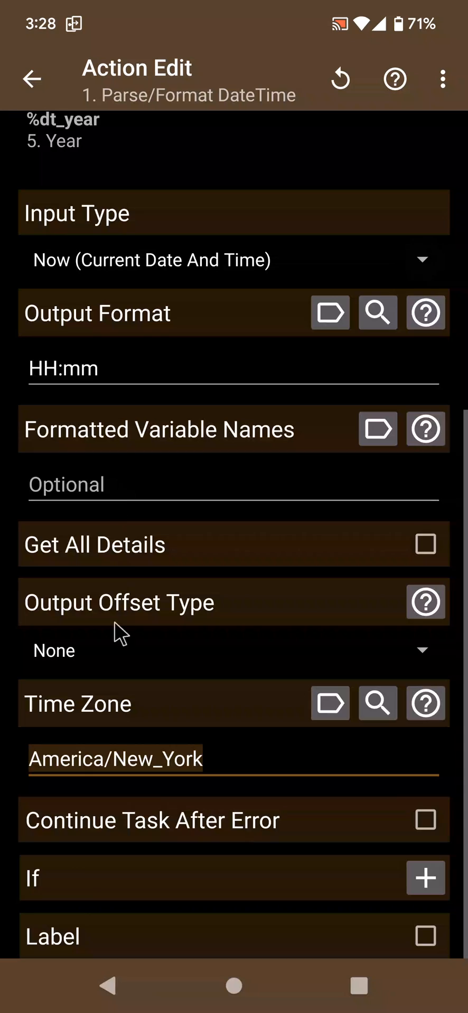
{"action": "left_click", "coordinate": [31, 79]}
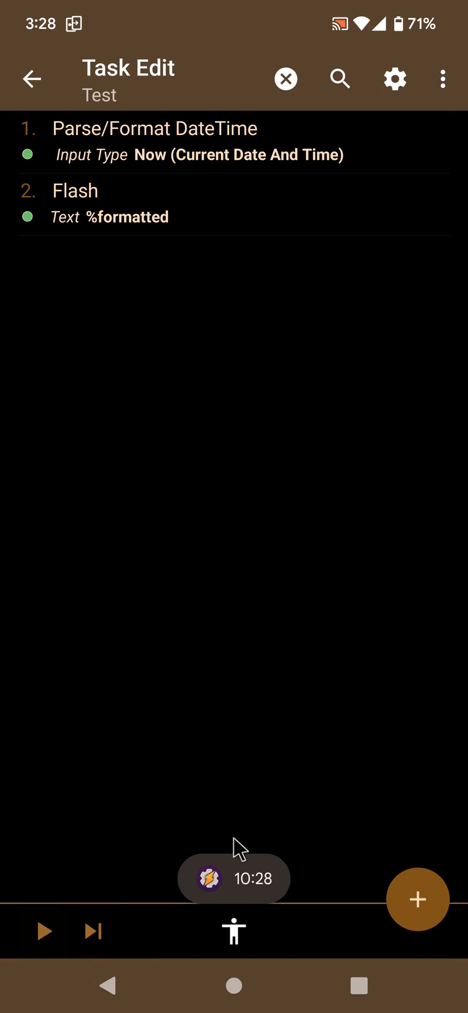
{"action": "mouse_move", "coordinate": [220, 642]}
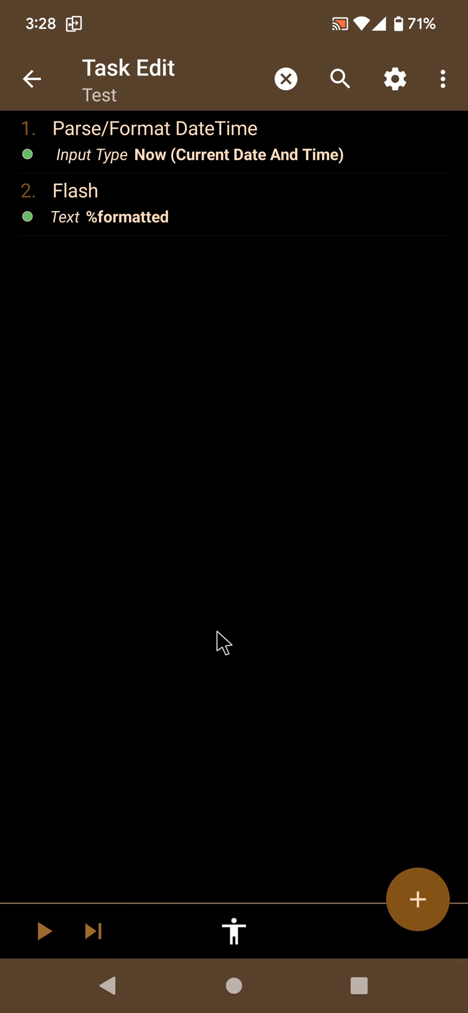
{"action": "mouse_move", "coordinate": [191, 168]}
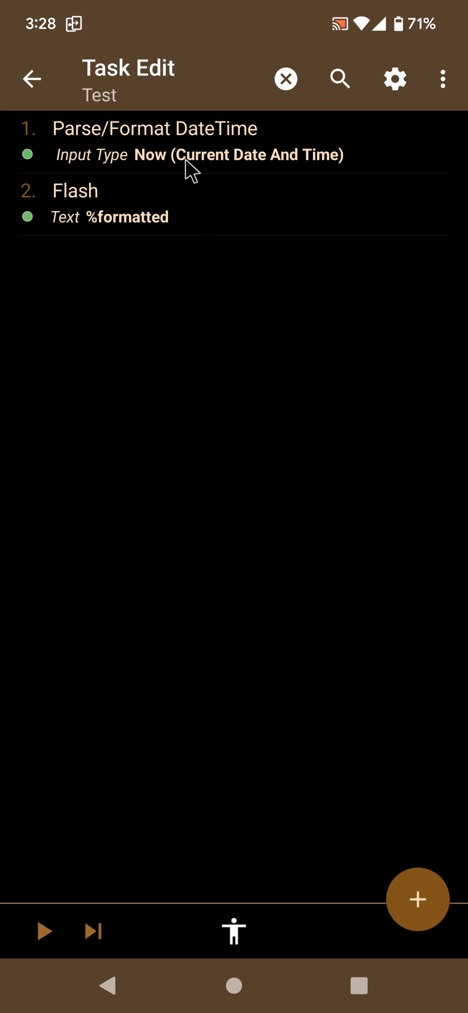
{"action": "mouse_move", "coordinate": [221, 204]}
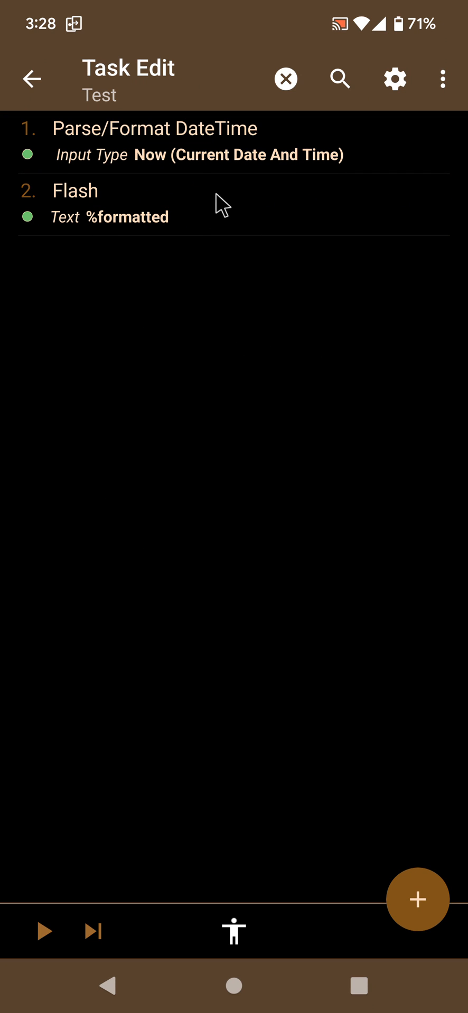
{"action": "mouse_move", "coordinate": [251, 625]}
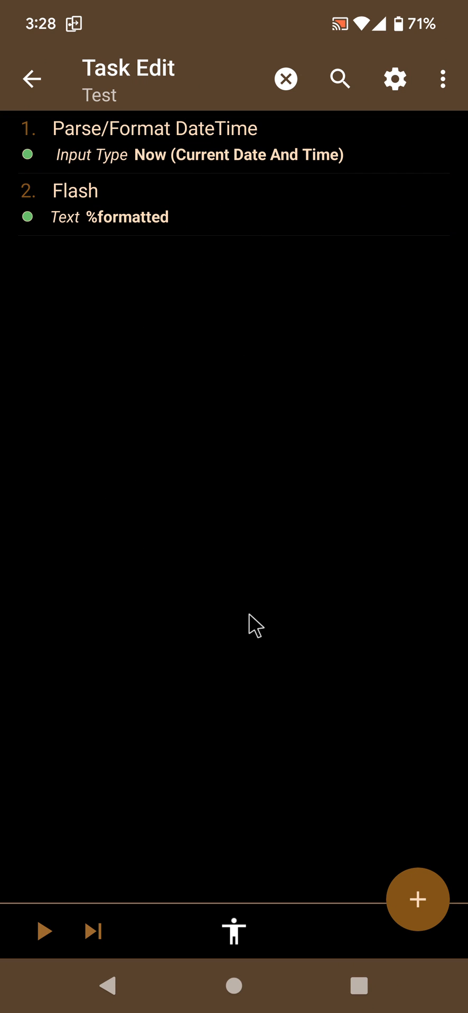